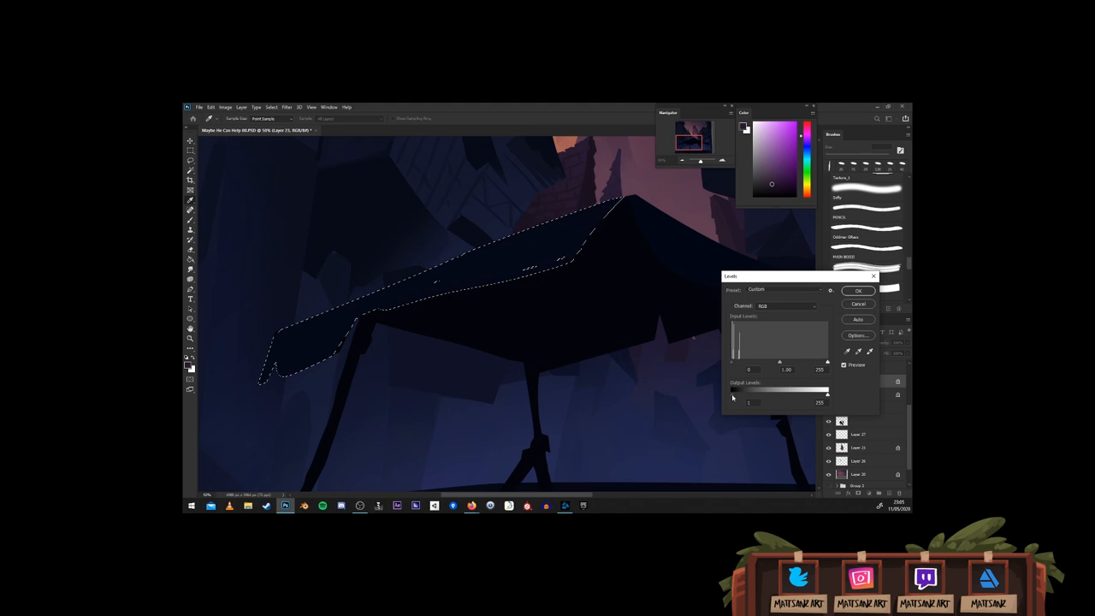
- Apply the Levels adjustment, darkening the selected wing section into a deep silhouette
{"action": "left_click", "coordinate": [859, 291]}
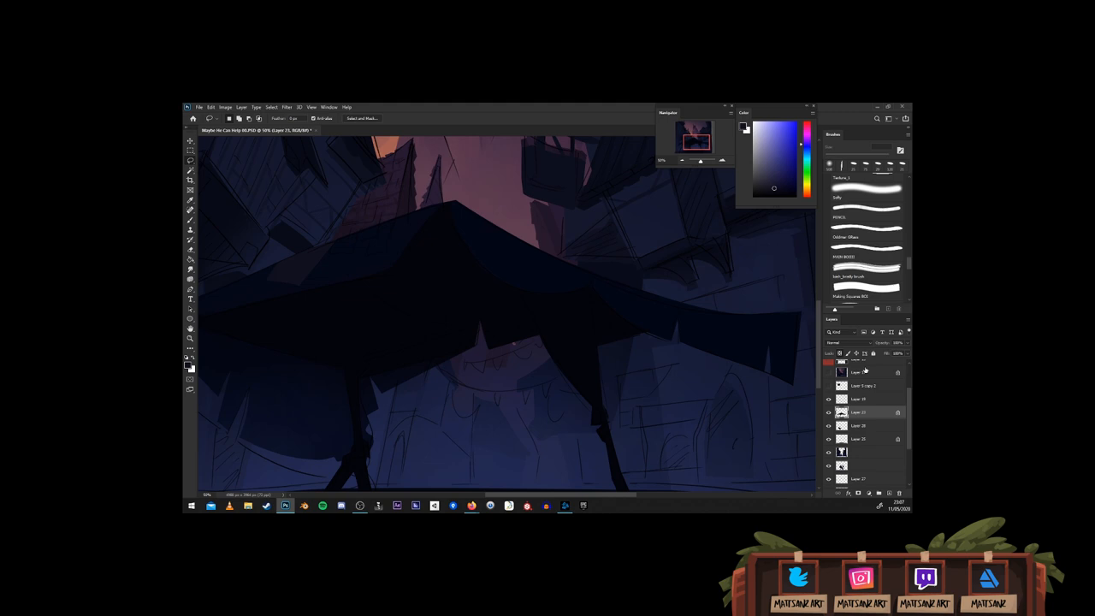